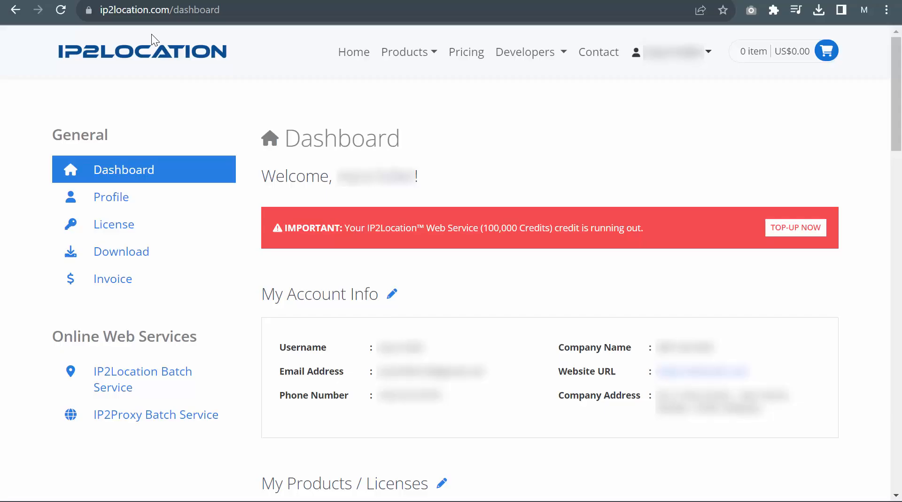
pyautogui.moveTo(255, 43)
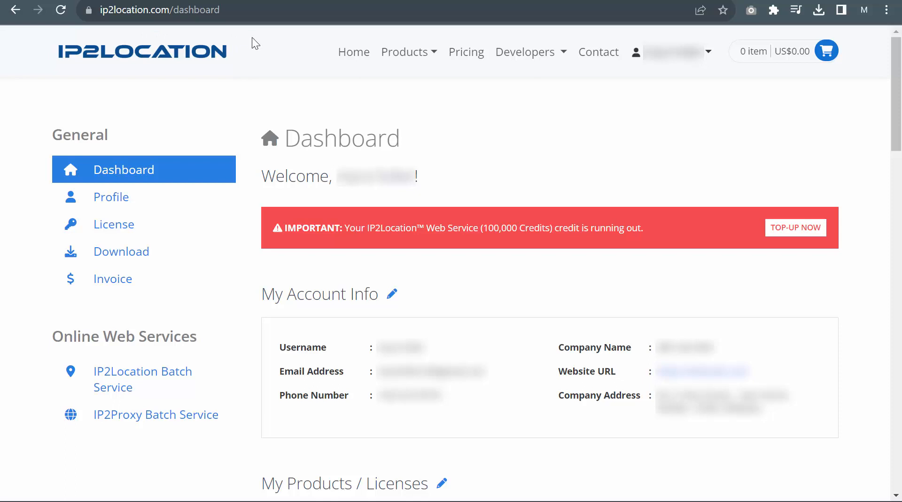
pyautogui.moveTo(126, 415)
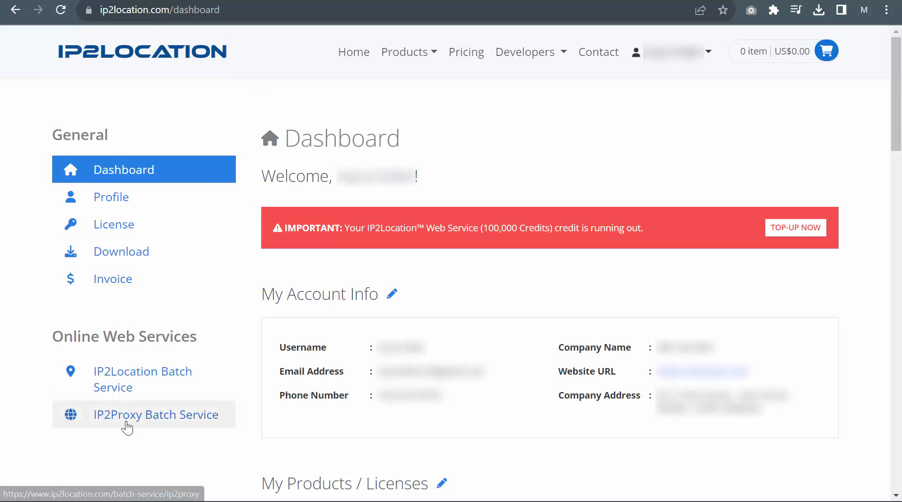
pyautogui.moveTo(154, 429)
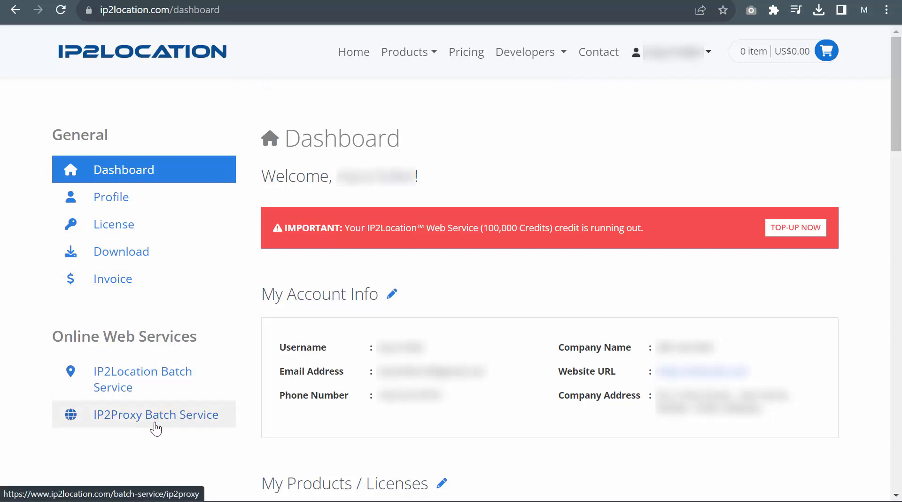
# Step: Open IP2Proxy Batch Service from the Online Web Services sidebar
pyautogui.click(155, 415)
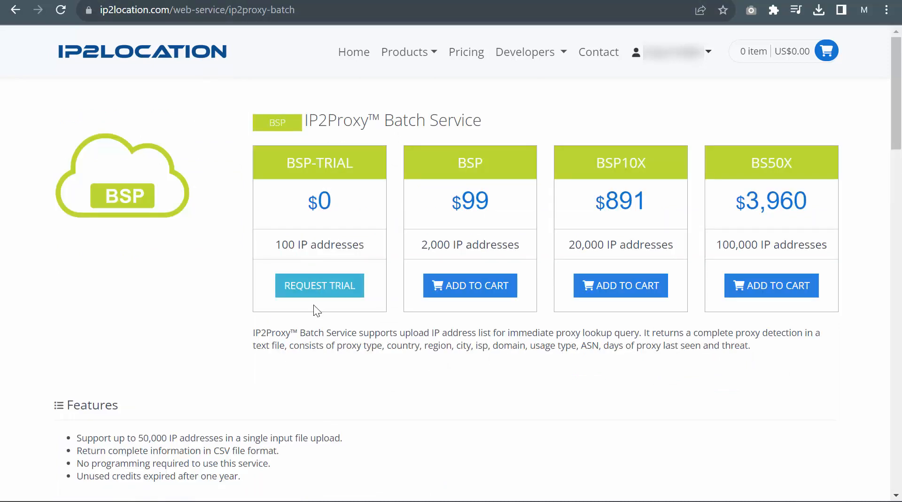
pyautogui.moveTo(320, 285)
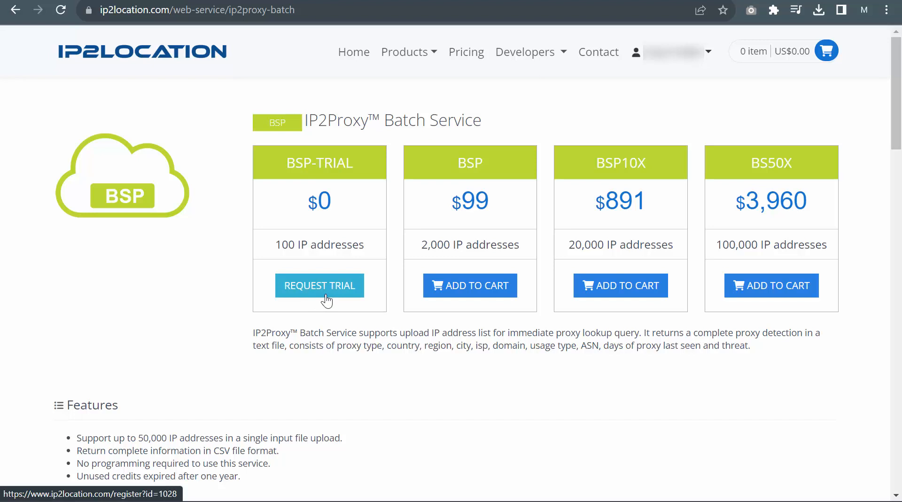
pyautogui.moveTo(161, 36)
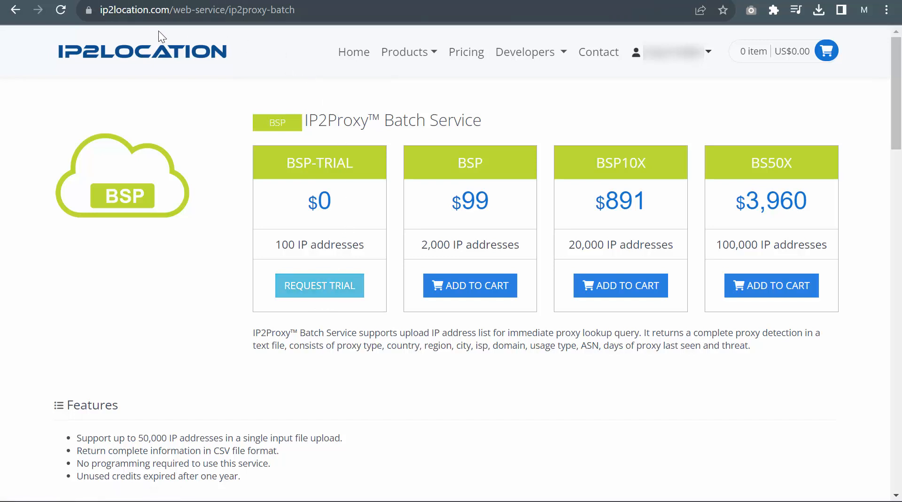
pyautogui.moveTo(282, 42)
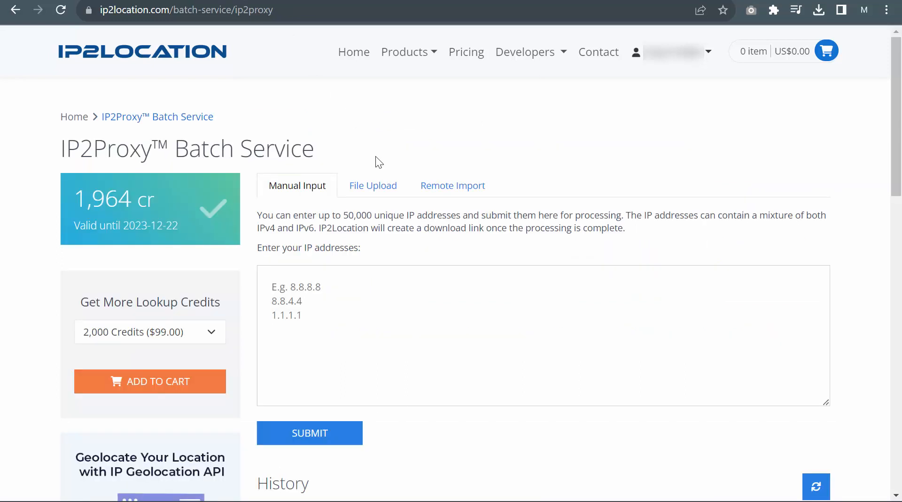
pyautogui.moveTo(357, 202)
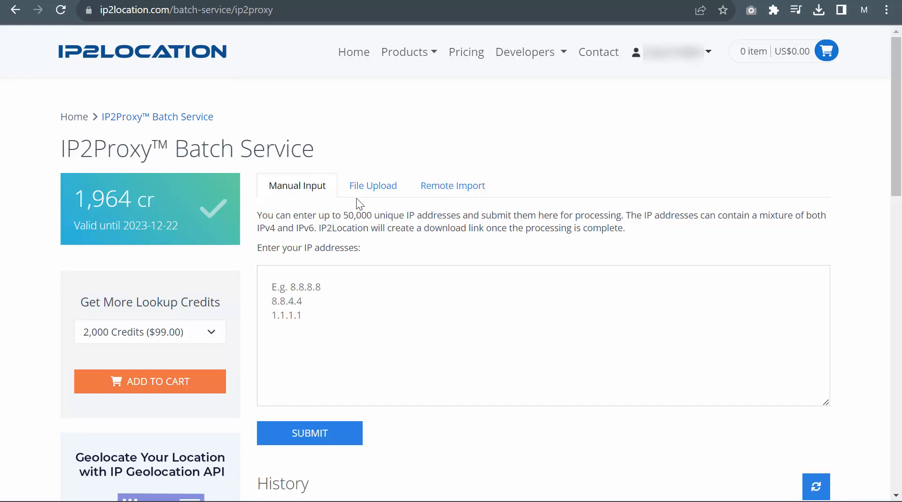
pyautogui.moveTo(471, 200)
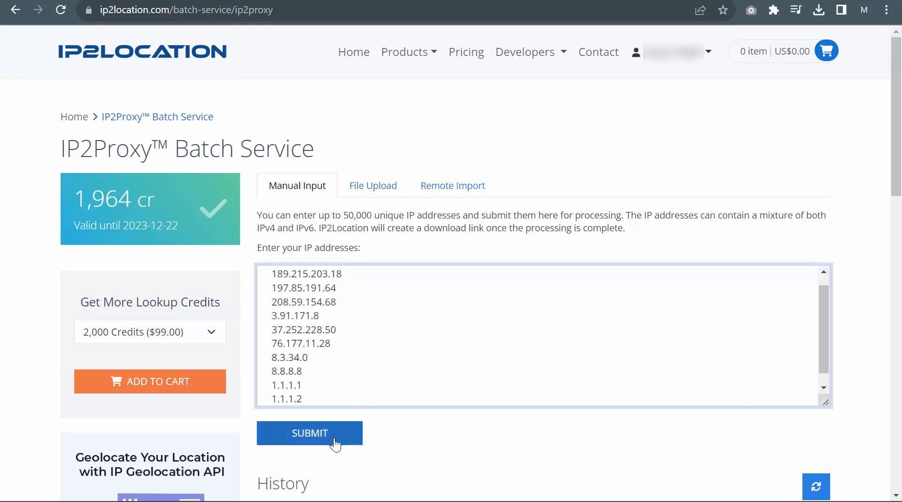
# Step: Submit the manually entered IP addresses for proxy lookup, then show the File Upload option
pyautogui.click(310, 433)
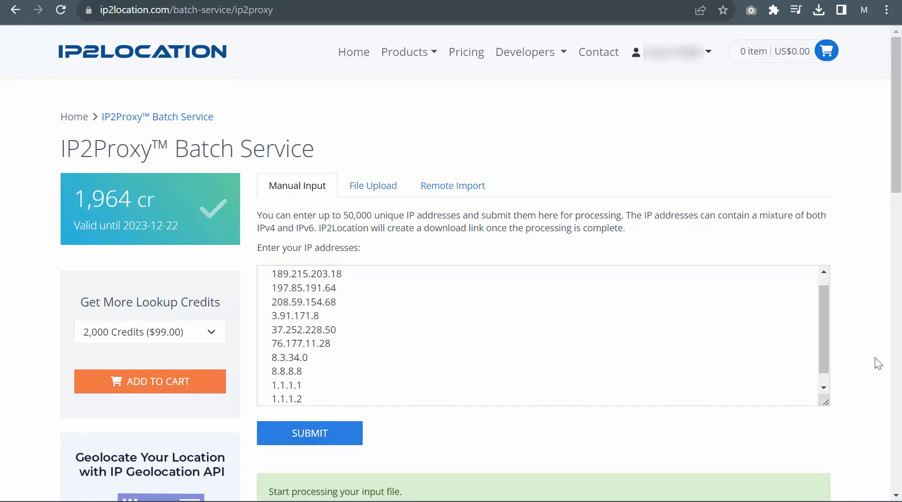
pyautogui.click(373, 185)
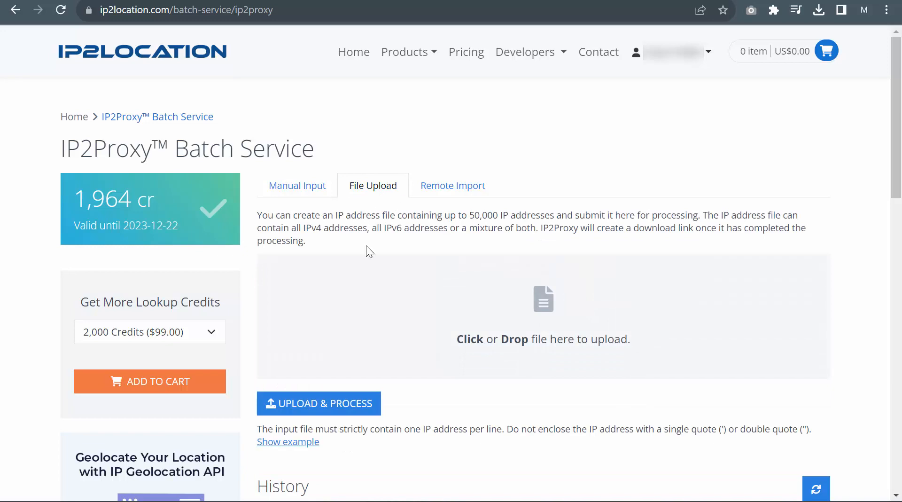
# Step: Upload ip-list.txt and start processing it
pyautogui.click(543, 315)
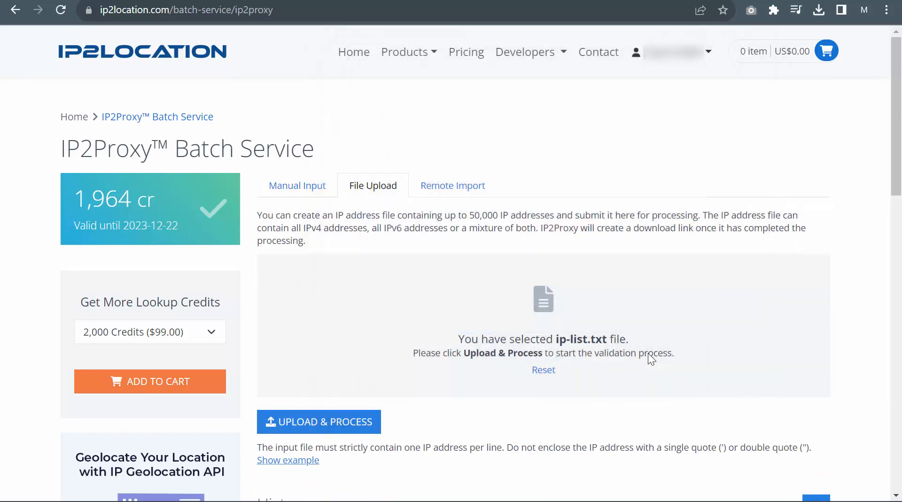
pyautogui.moveTo(326, 428)
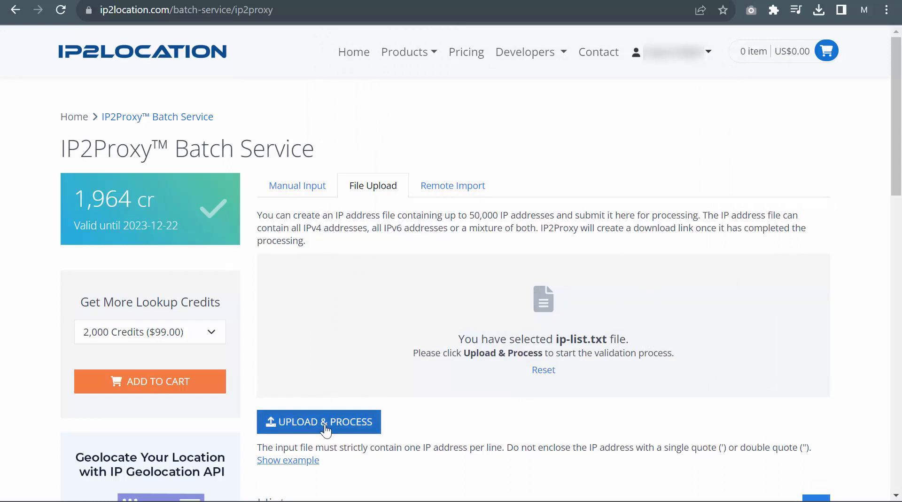
pyautogui.click(453, 185)
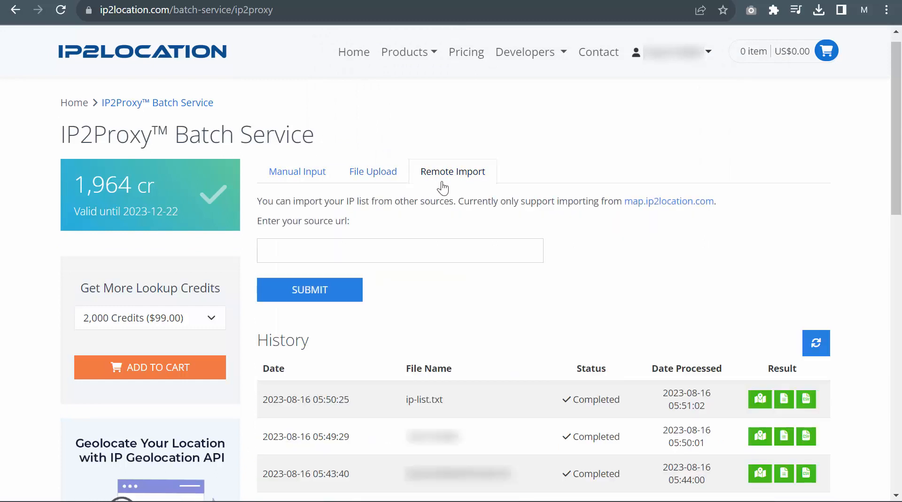
pyautogui.moveTo(418, 197)
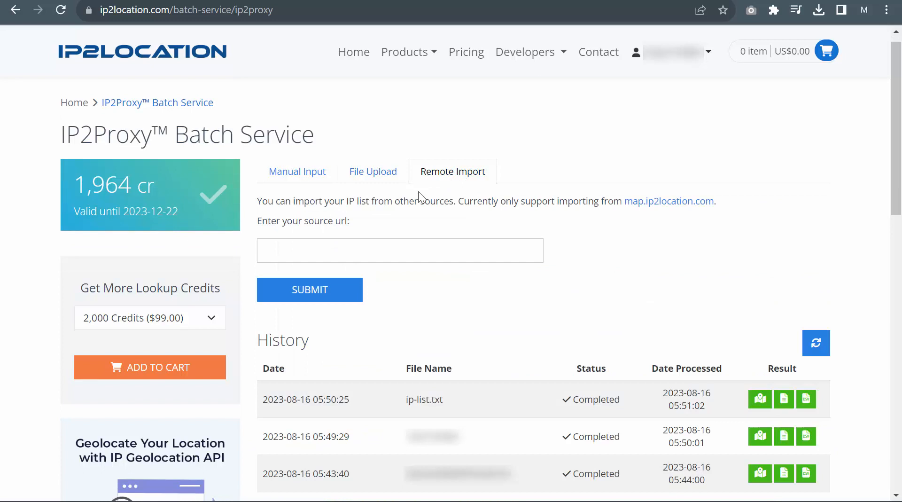
pyautogui.moveTo(371, 214)
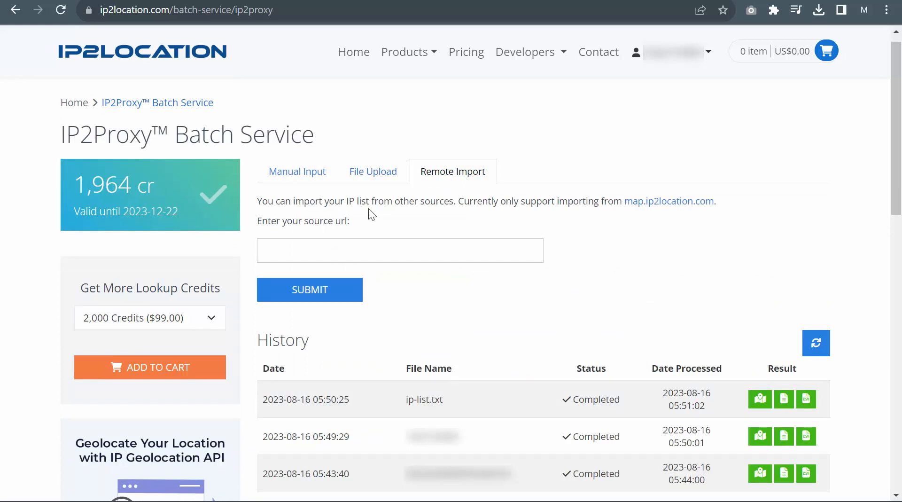
pyautogui.moveTo(675, 217)
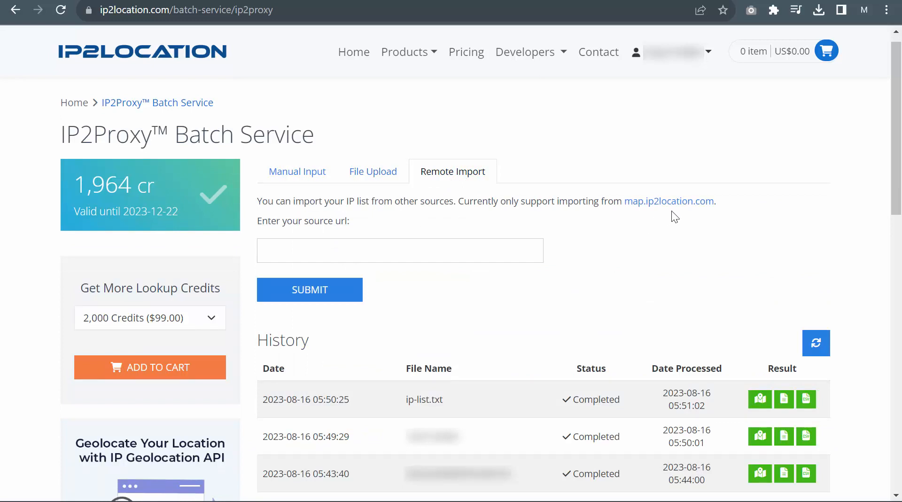
# Step: Follow the map.ip2location.com link on the Remote Import tab
pyautogui.click(669, 201)
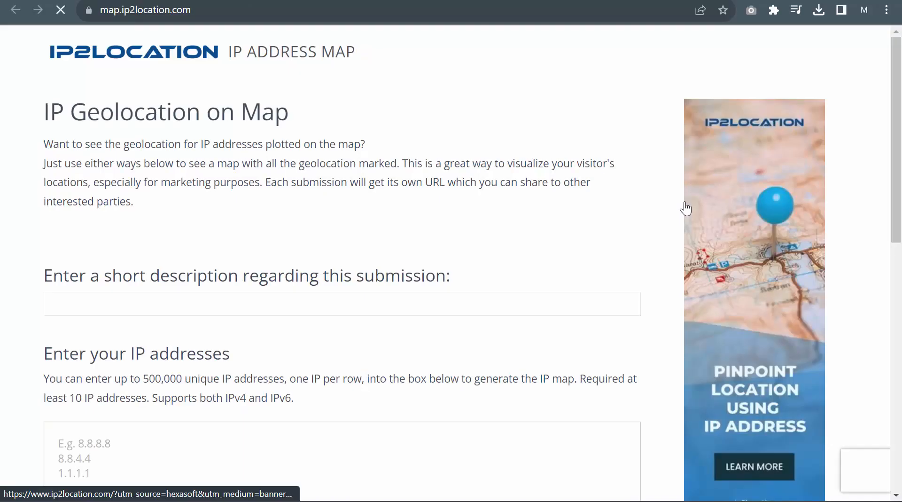
# Step: Enter the description 'ip list test' with the IP addresses and submit the map
pyautogui.write('ip list tes')
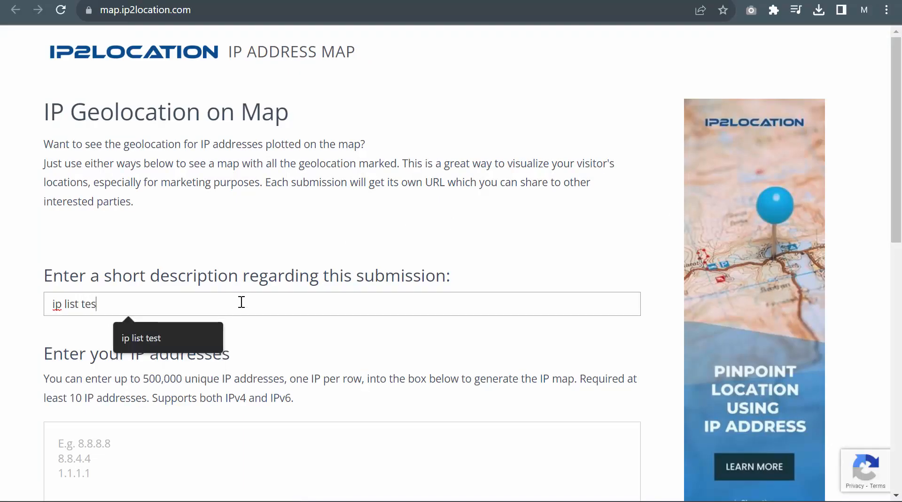
pyautogui.scroll(-3)
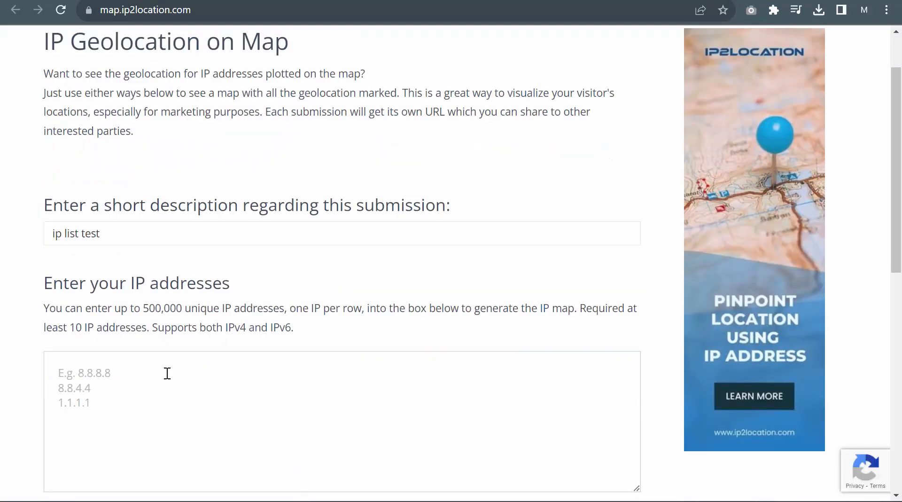
pyautogui.scroll(-3)
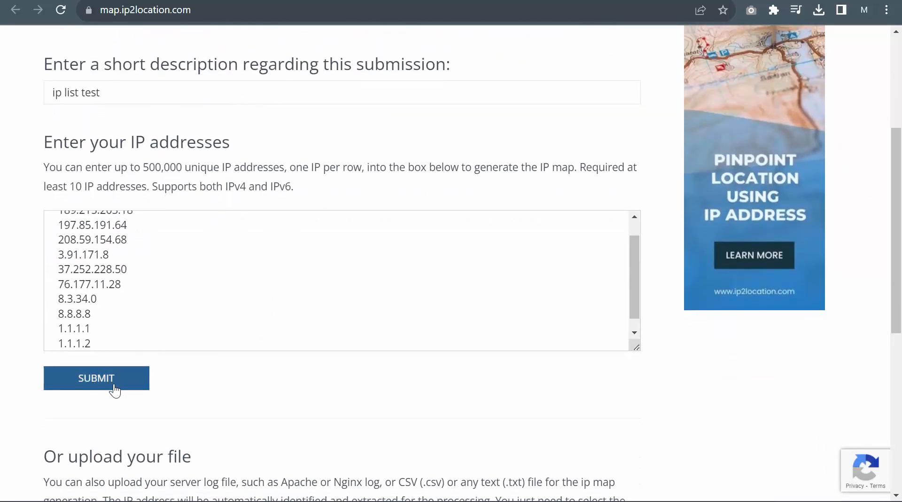
pyautogui.click(96, 379)
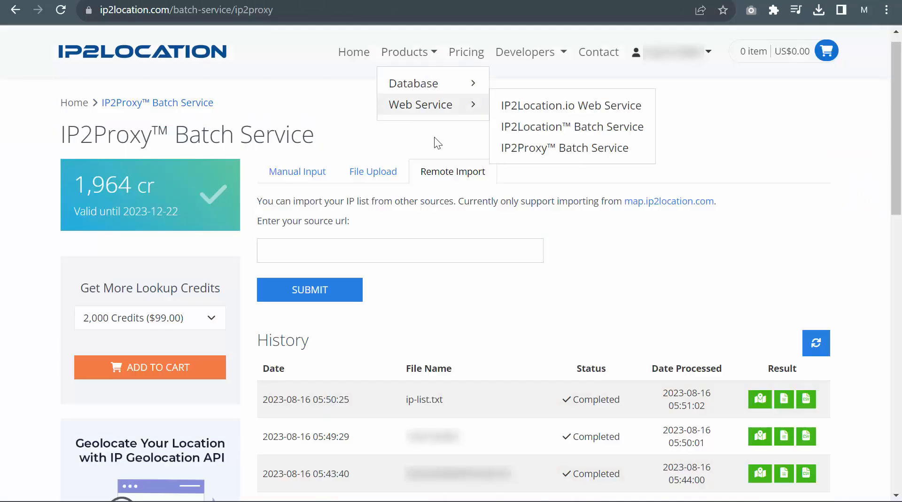
# Step: Submit the map.ip2location.com map URL as a remote import source
pyautogui.click(400, 250)
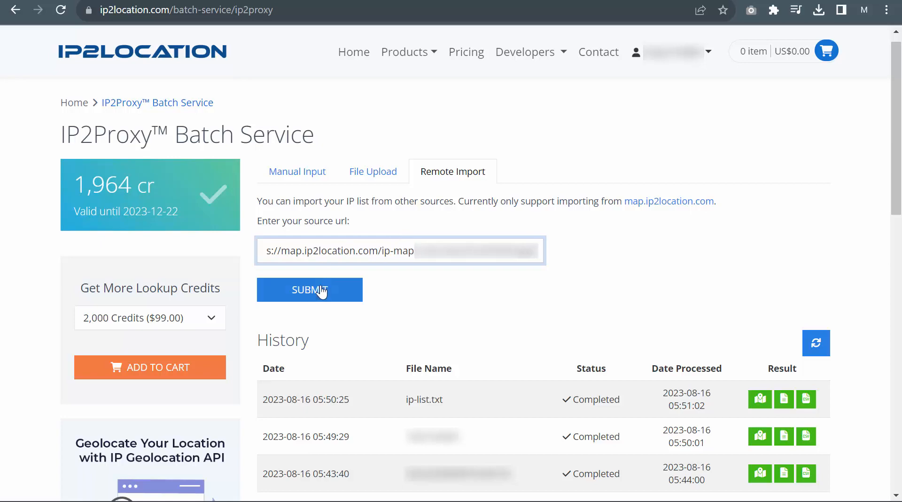
pyautogui.click(309, 289)
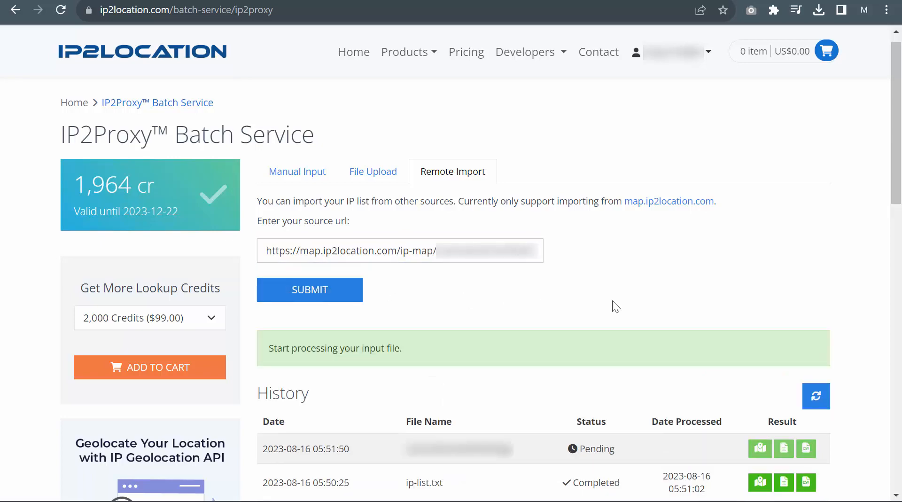
pyautogui.scroll(-3)
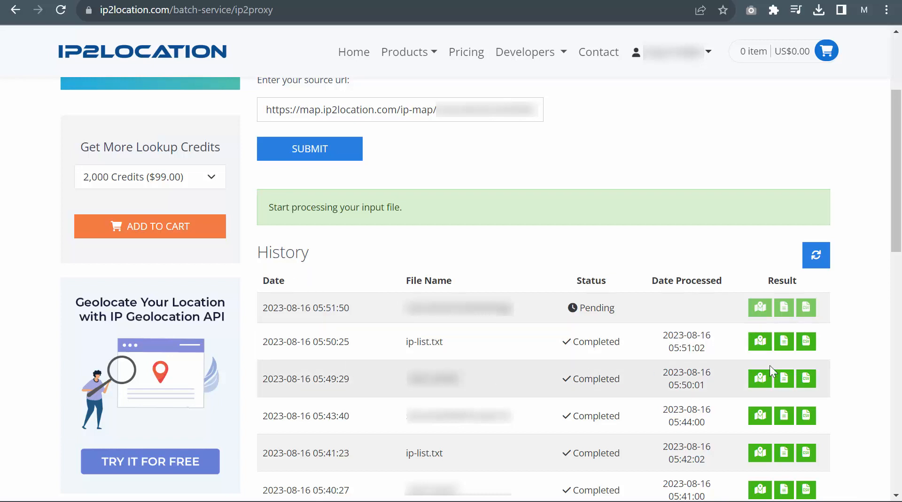
pyautogui.moveTo(862, 367)
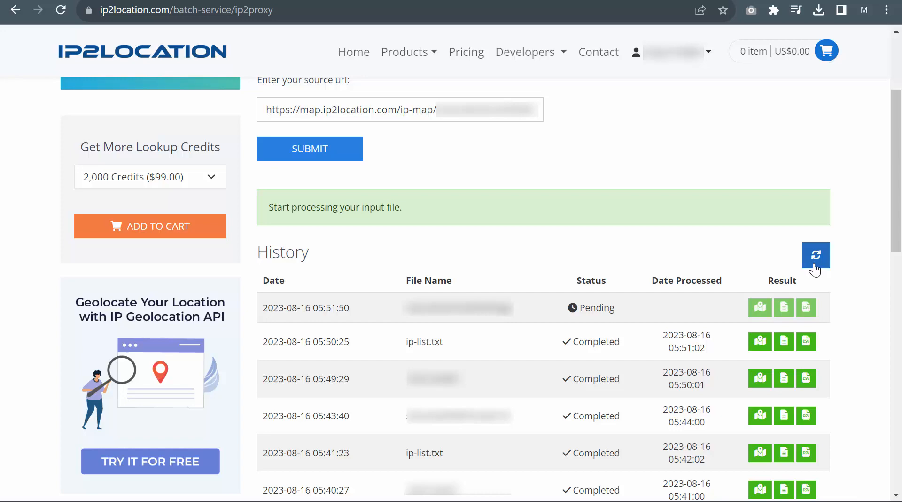
# Step: Download the completed job's CSV result, extract it to Downloads and open result.csv
pyautogui.click(816, 255)
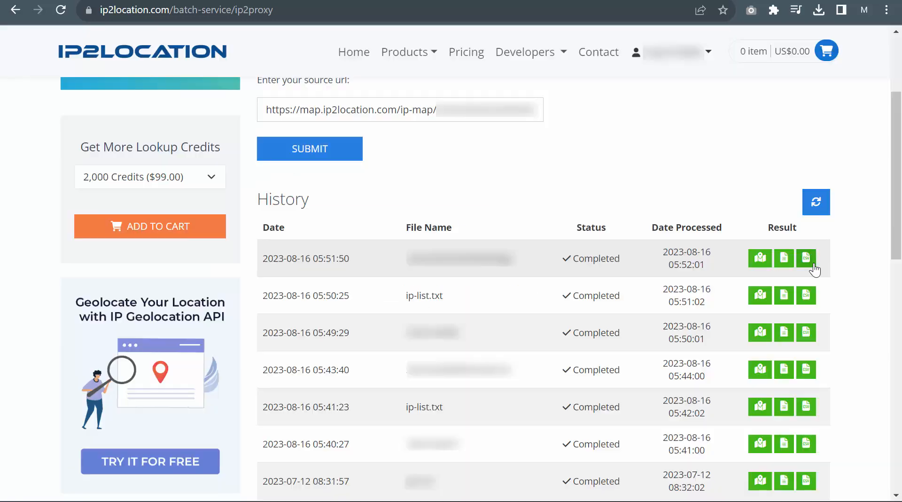
pyautogui.moveTo(600, 276)
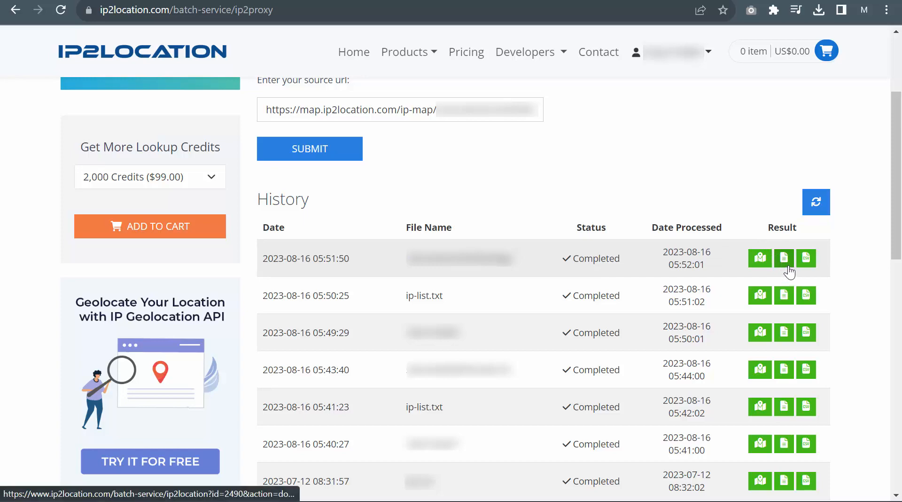
pyautogui.moveTo(783, 268)
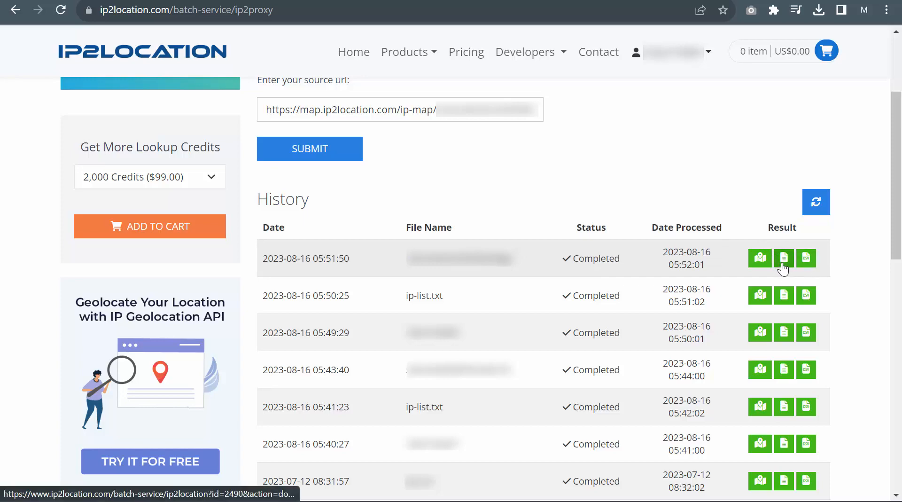
pyautogui.click(806, 258)
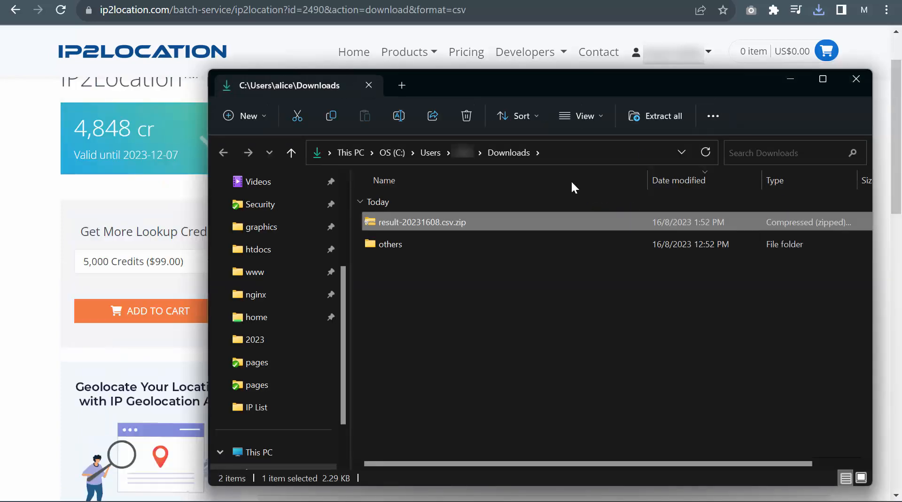
pyautogui.click(655, 116)
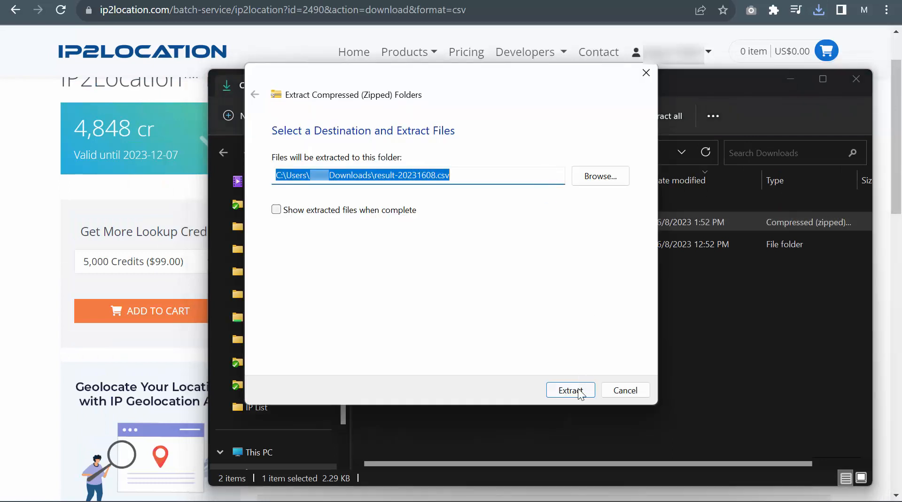
pyautogui.click(570, 390)
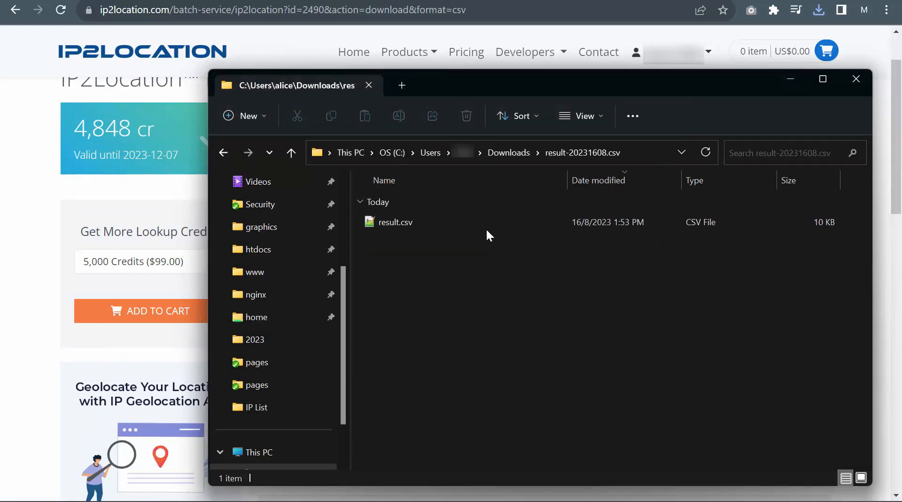
pyautogui.doubleClick(395, 222)
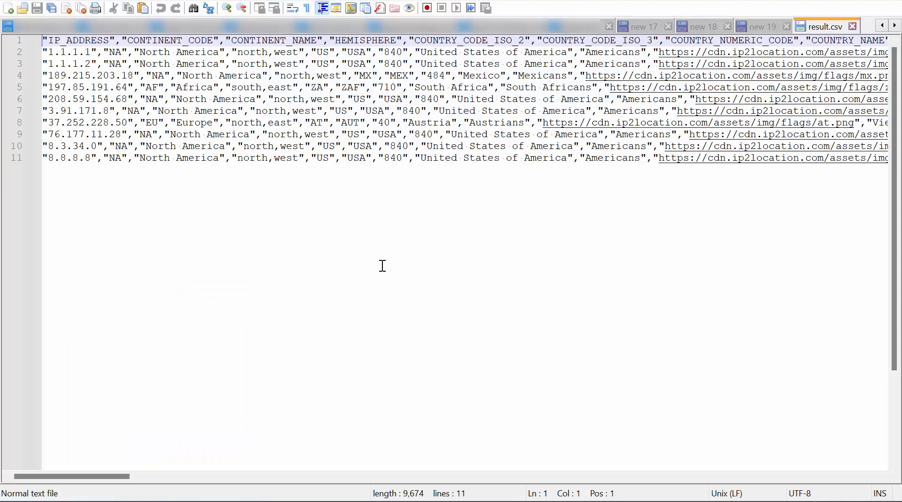